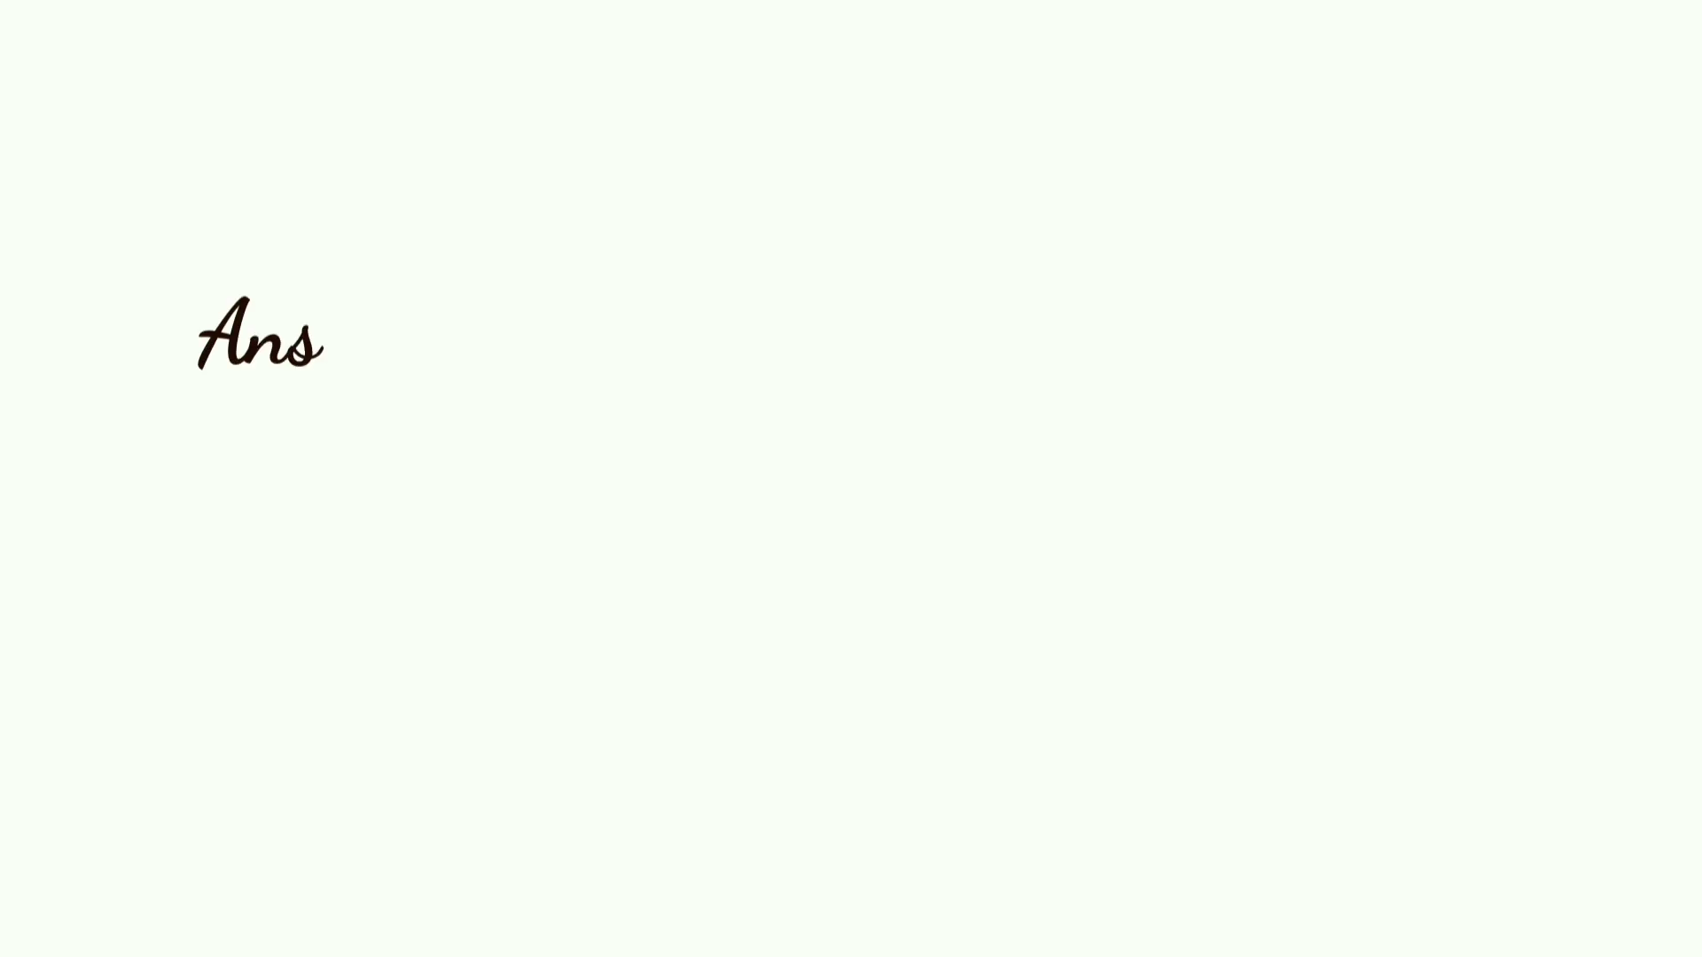
text(.A light-emitting diode (LED)
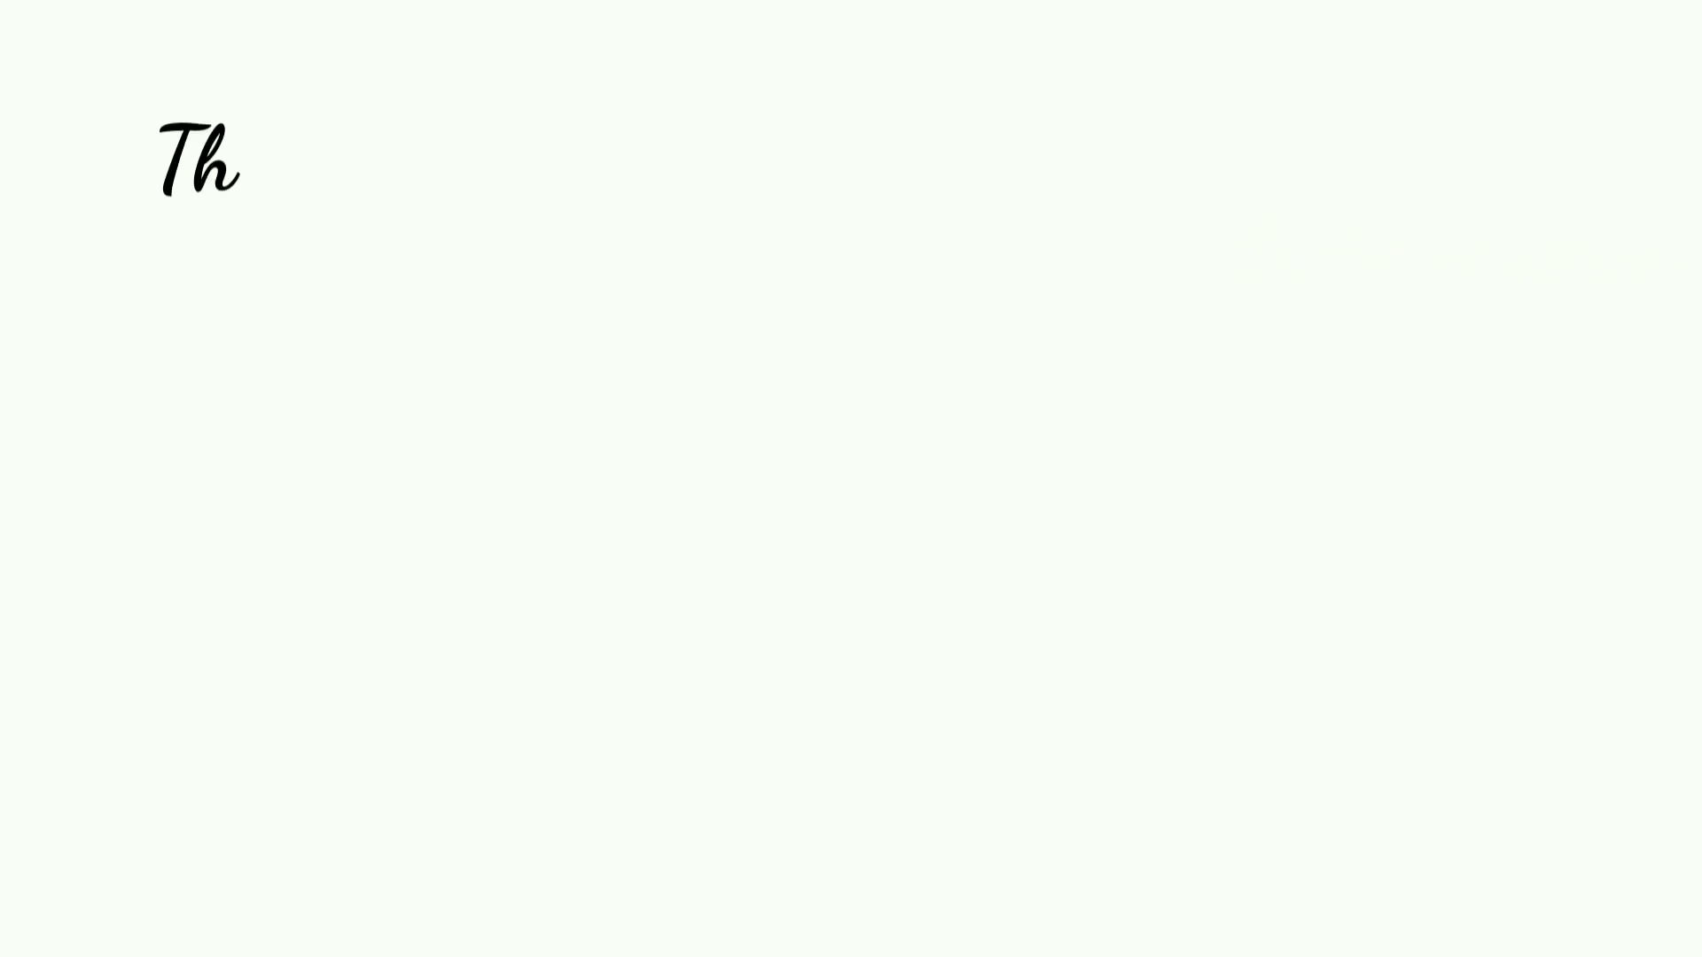
text(e figure below show)
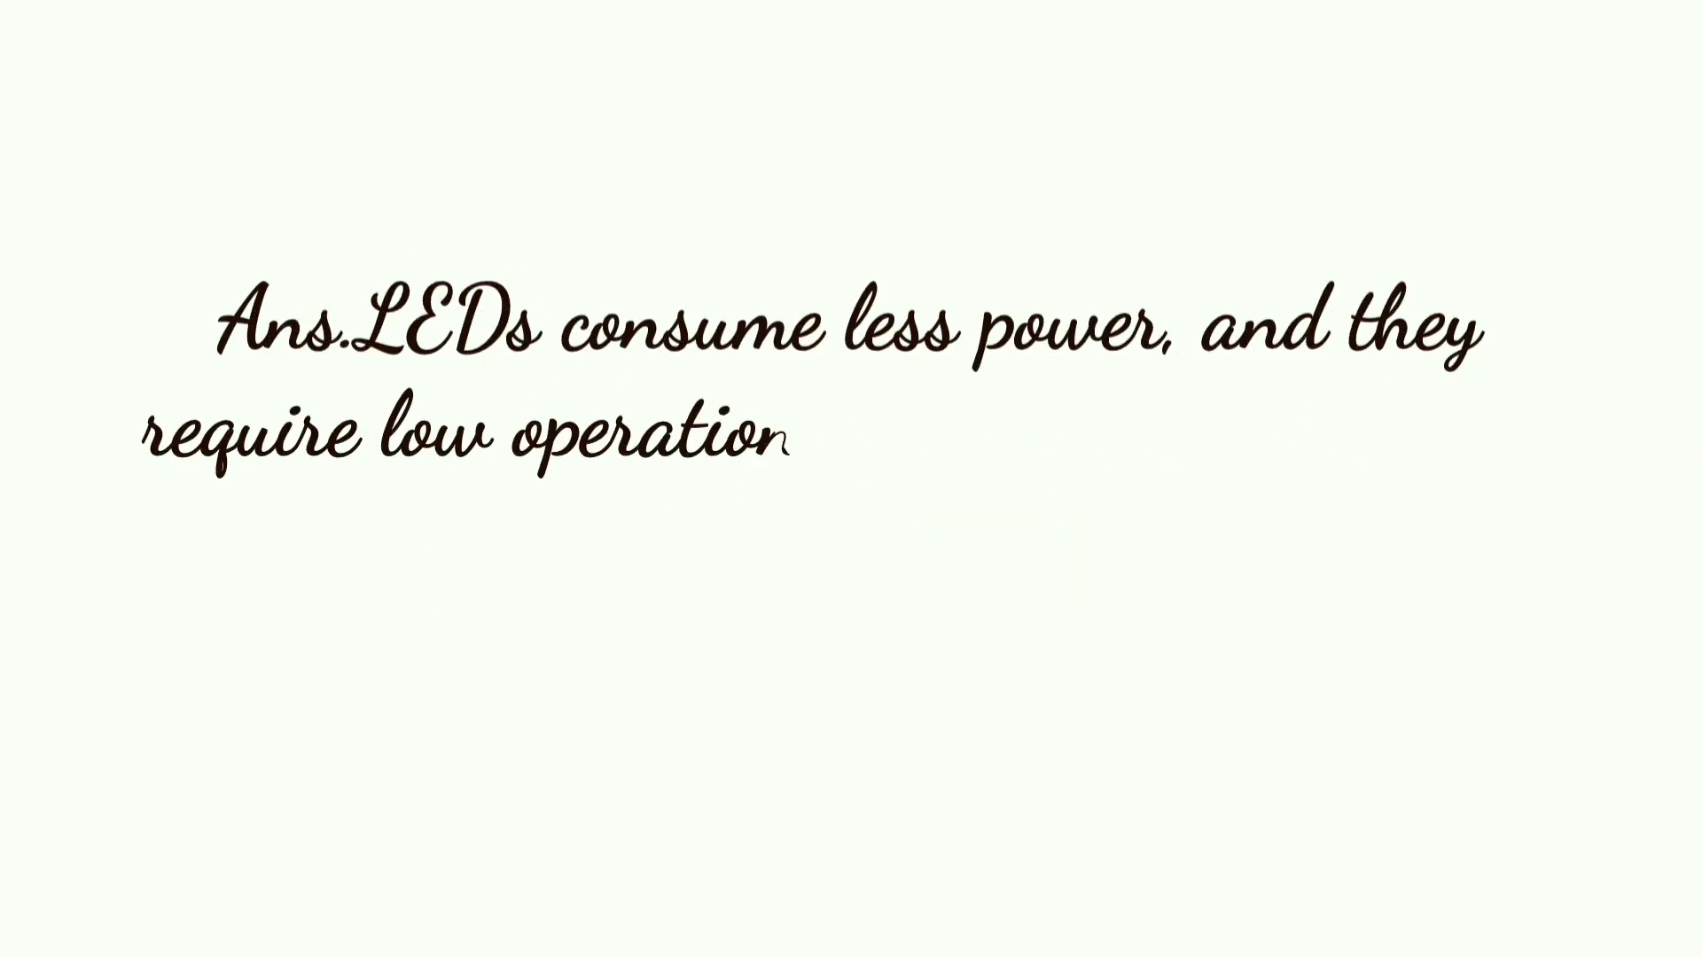
text(nal voltage. No warm-up time is)
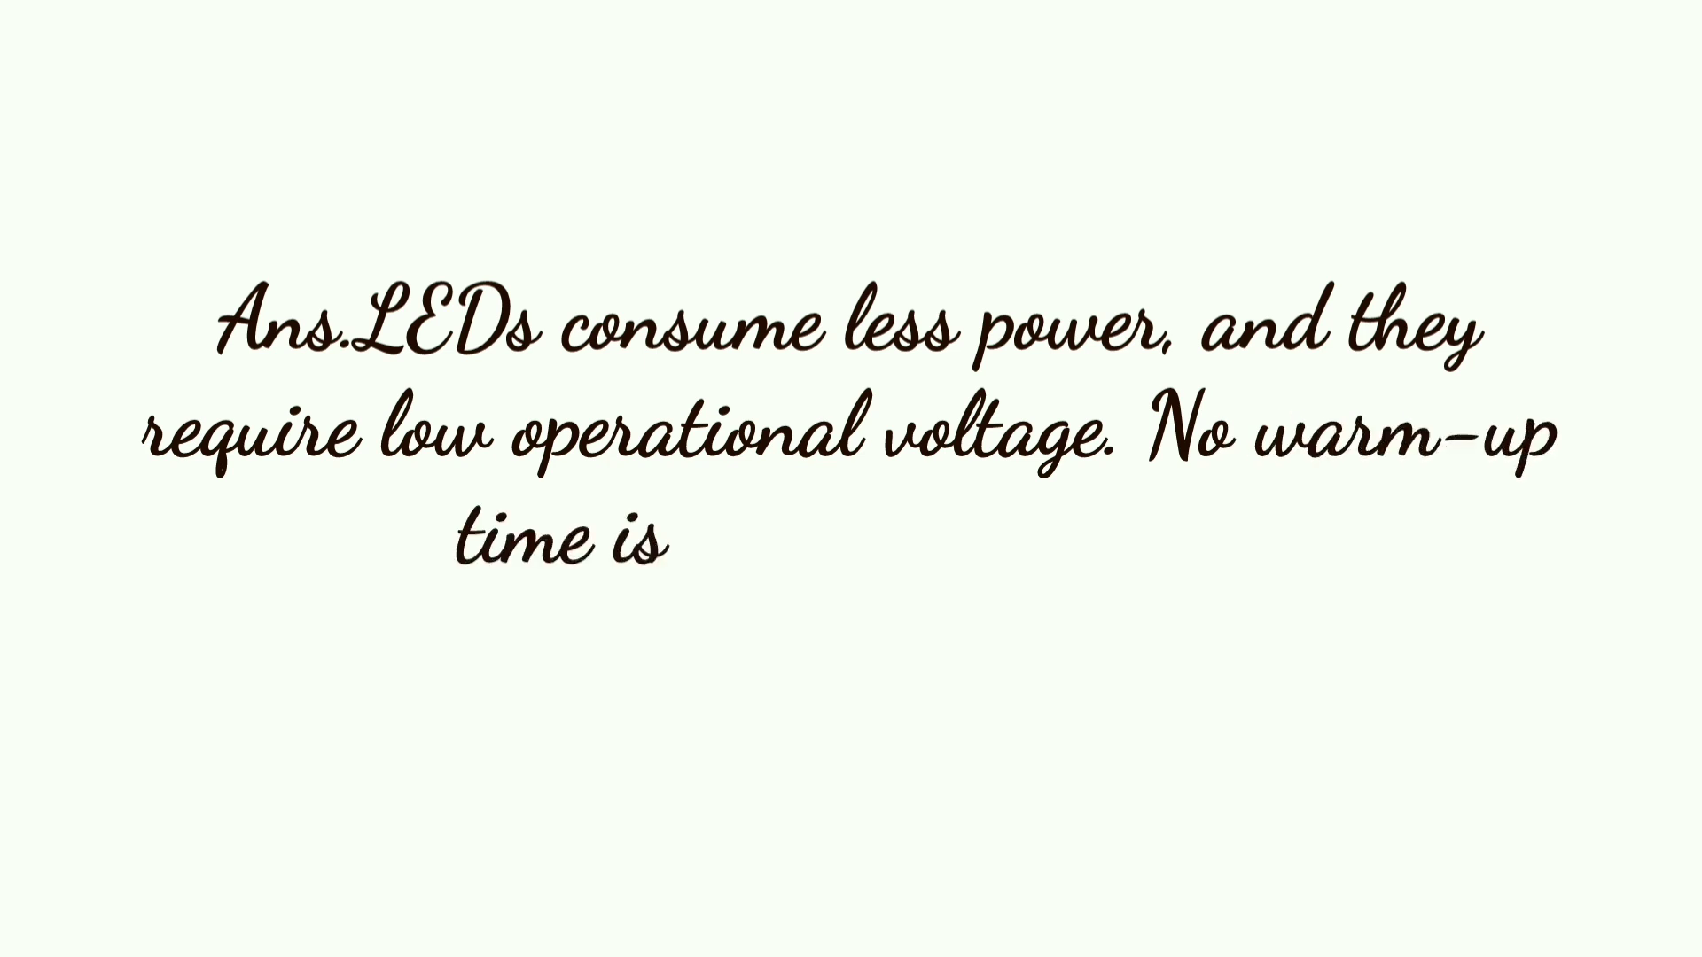
text(needed for LEDs.)
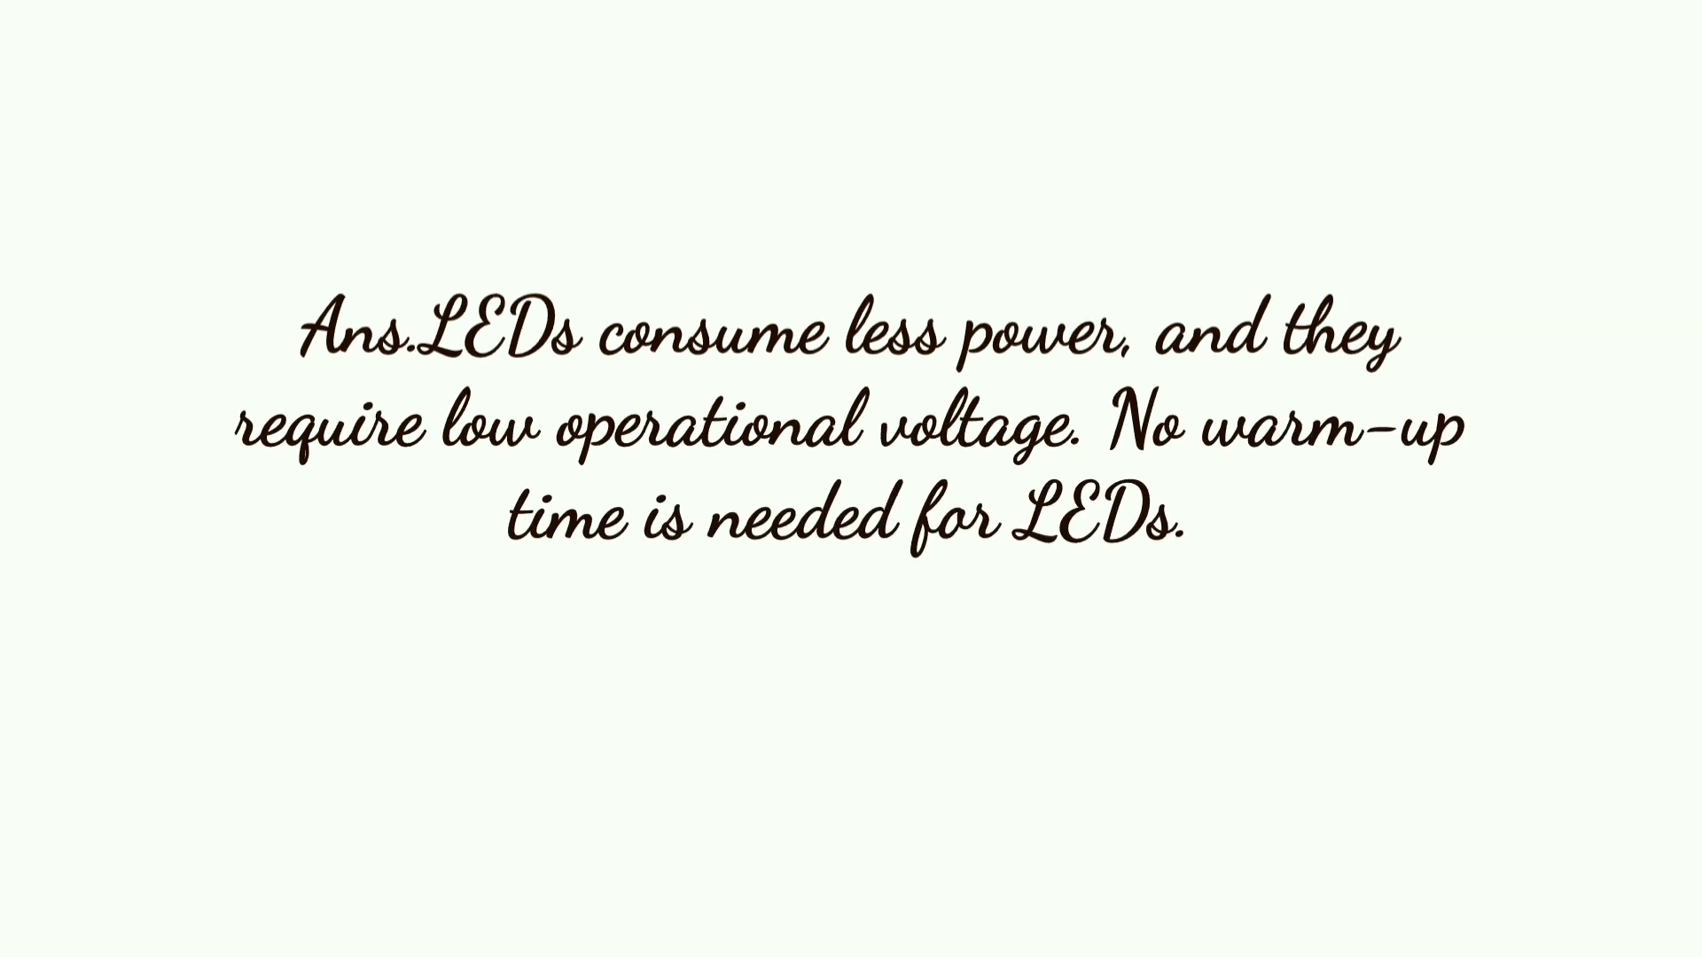